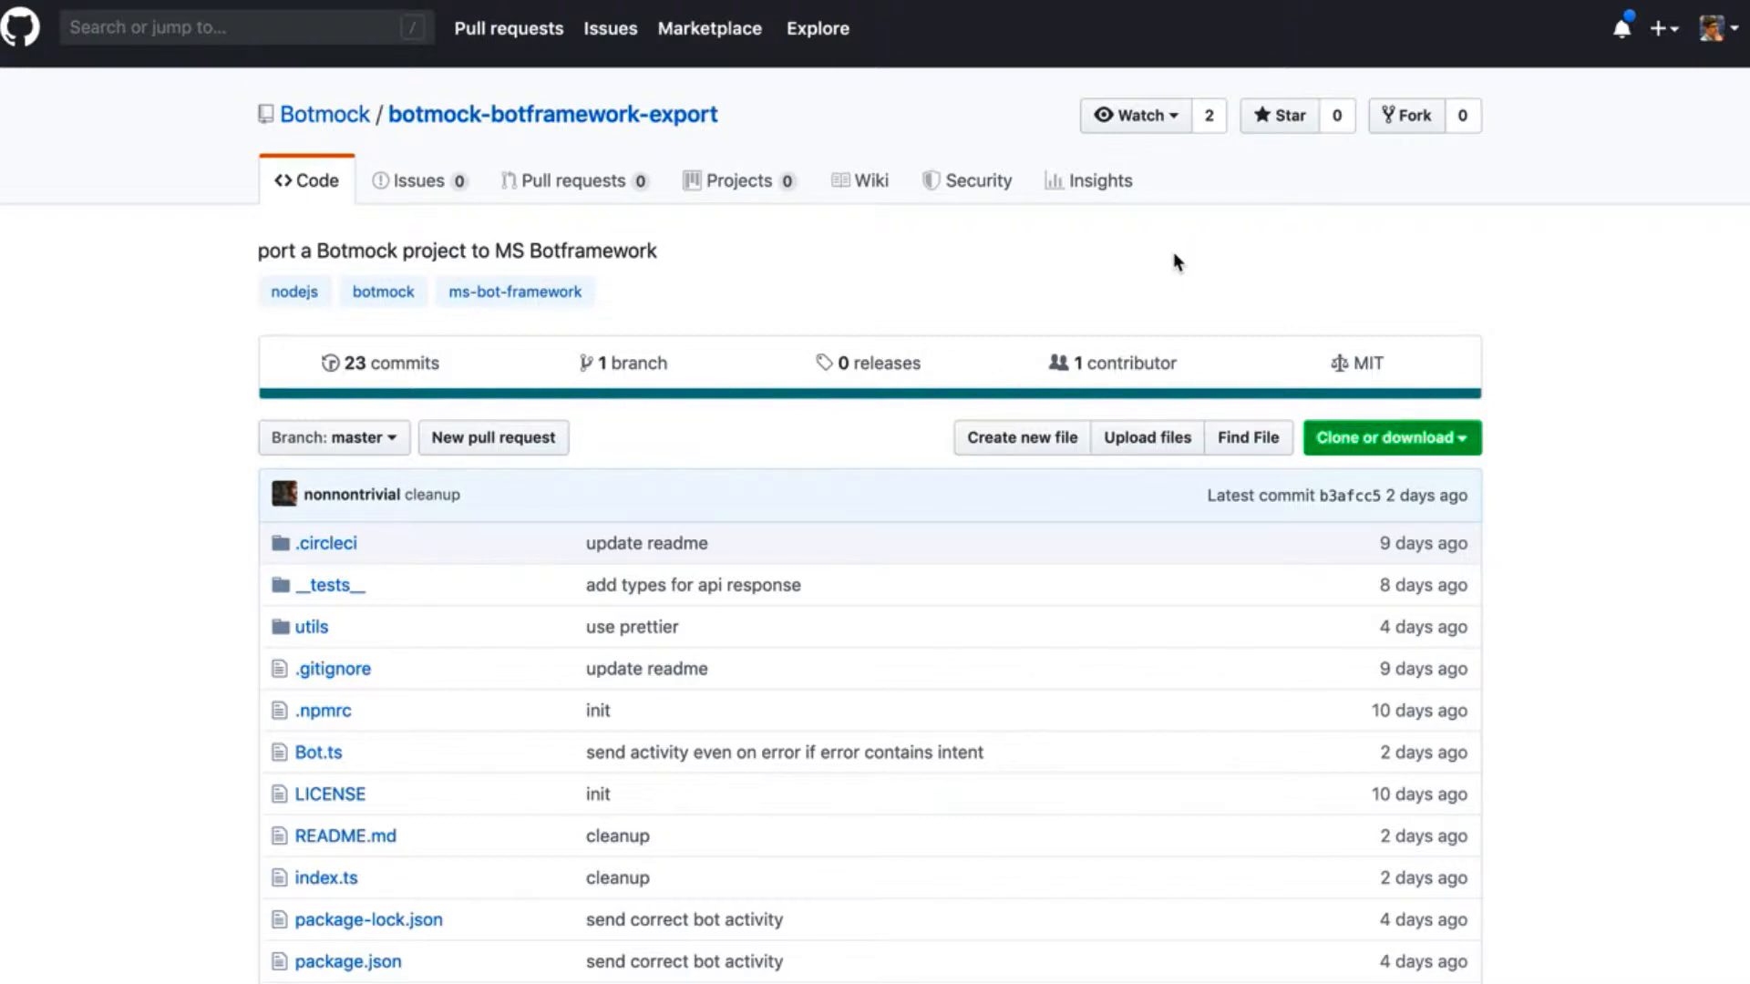
mouse_move(1153, 86)
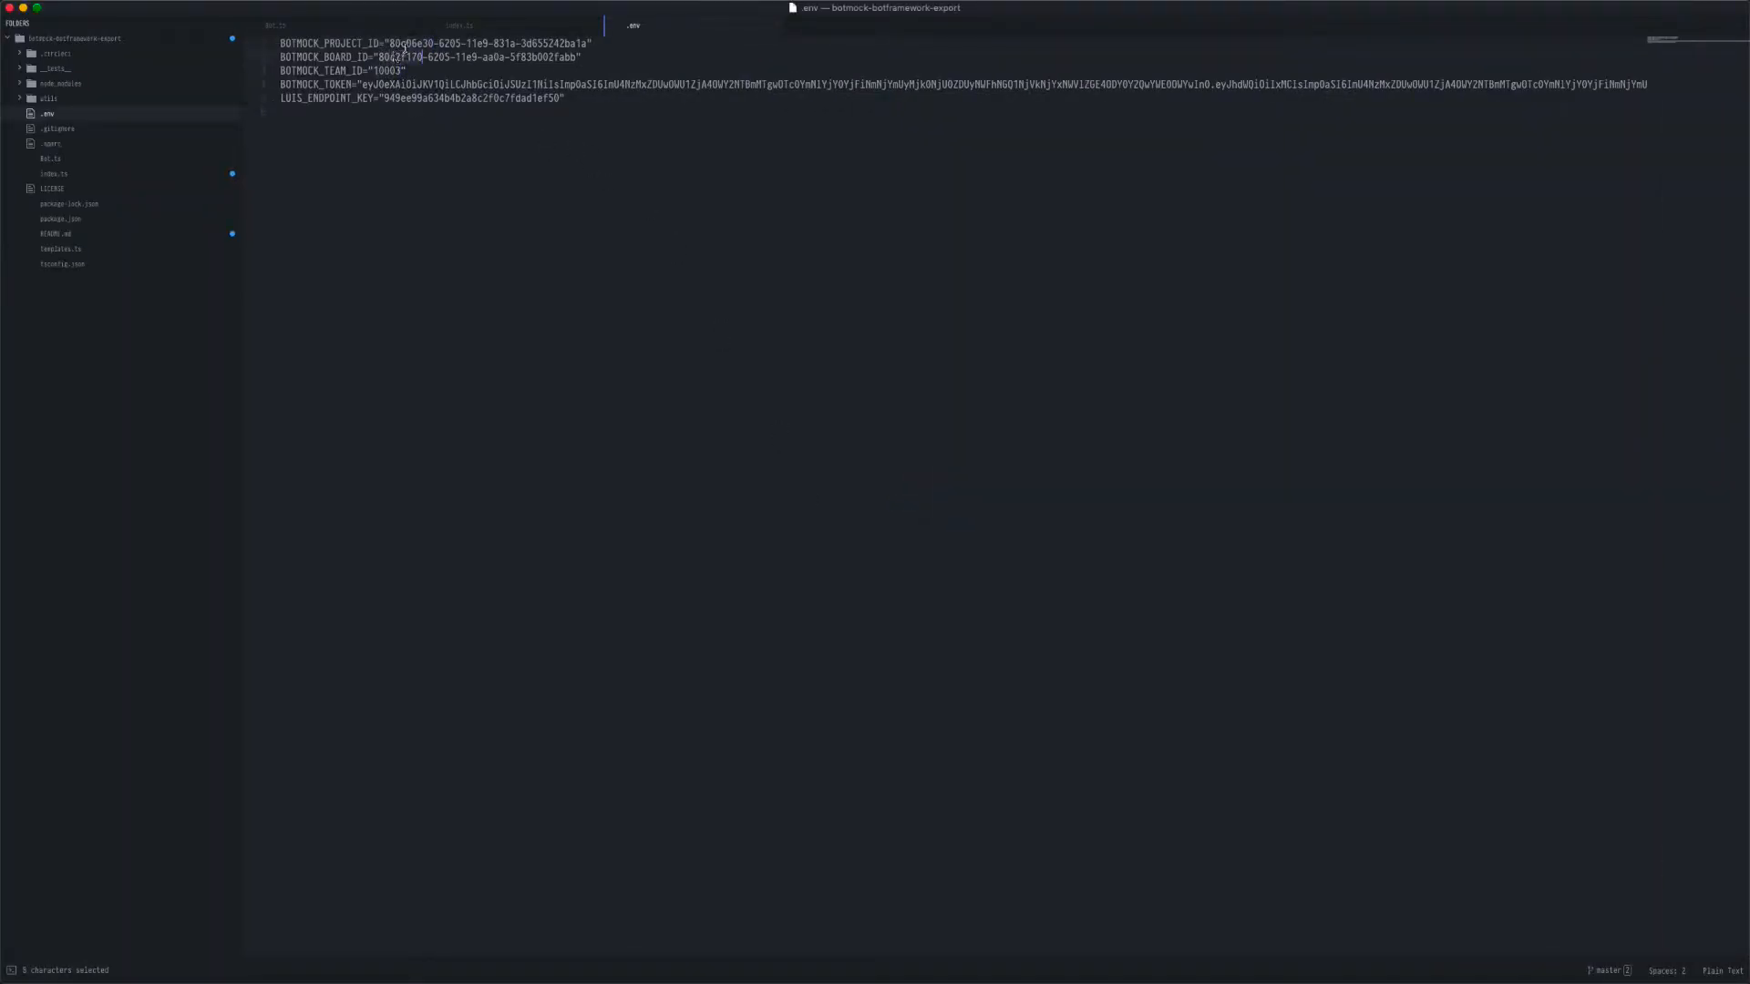
Step: Publish the newest LUIS project app to the Production environment
key(cmd+tab)
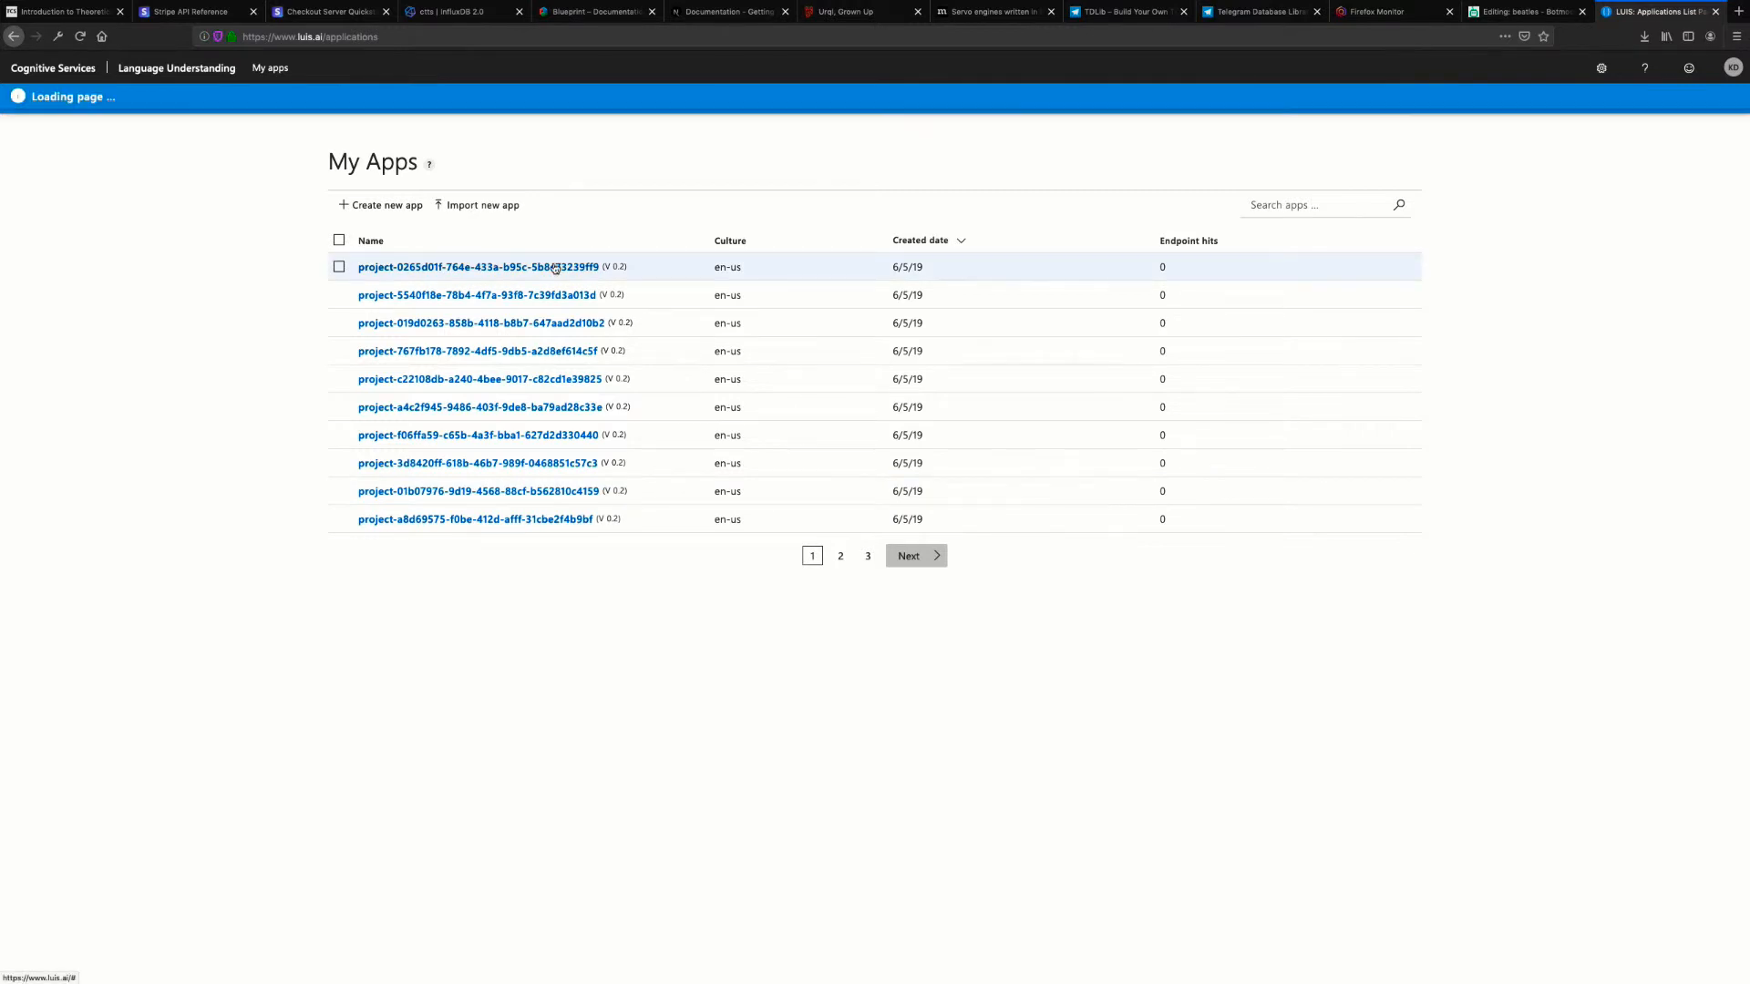
click(478, 267)
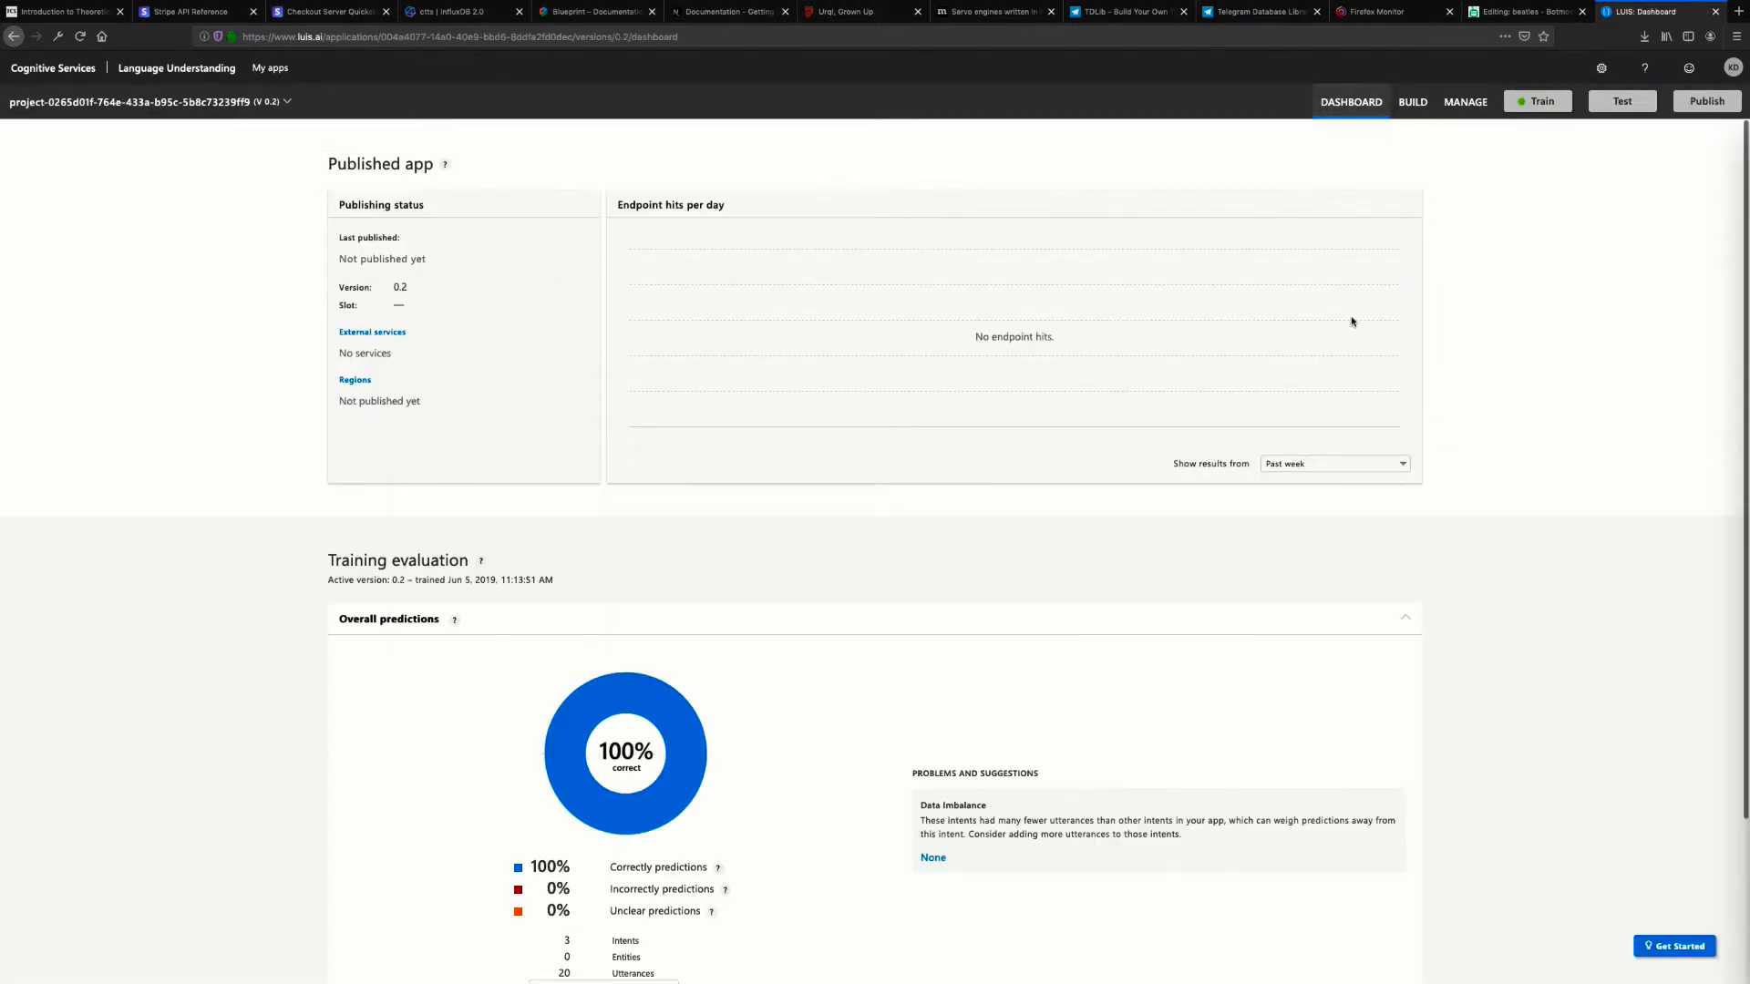
click(1705, 100)
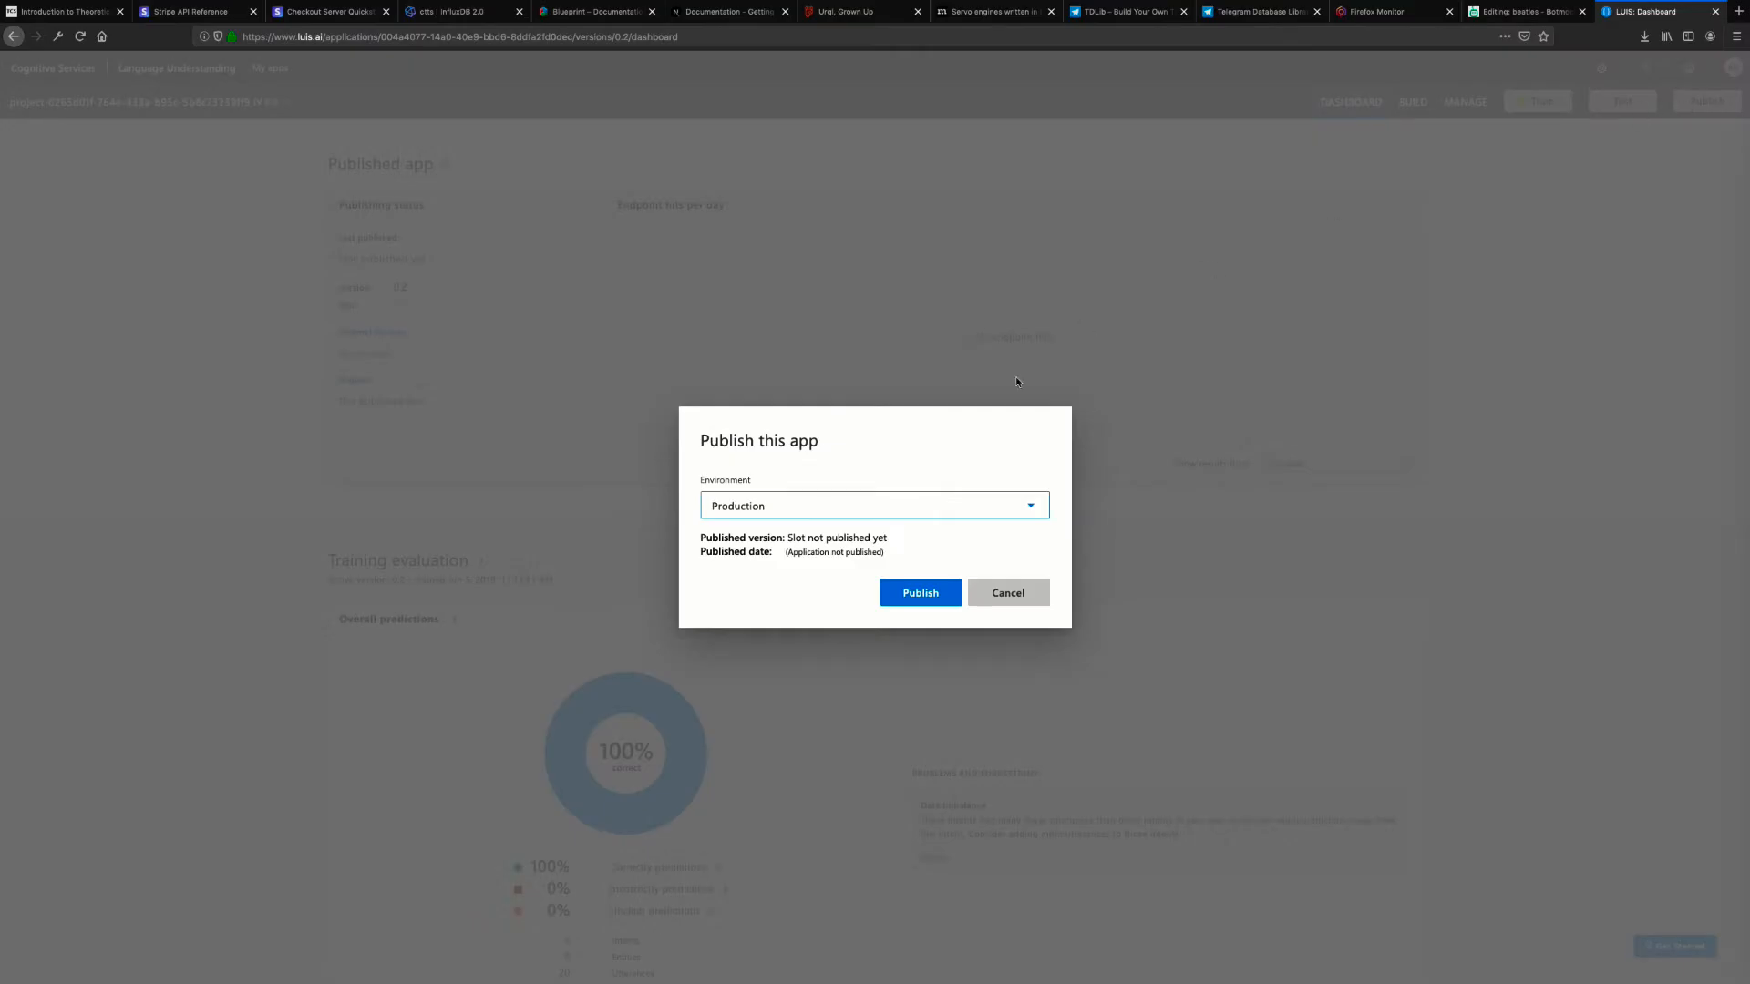
click(920, 593)
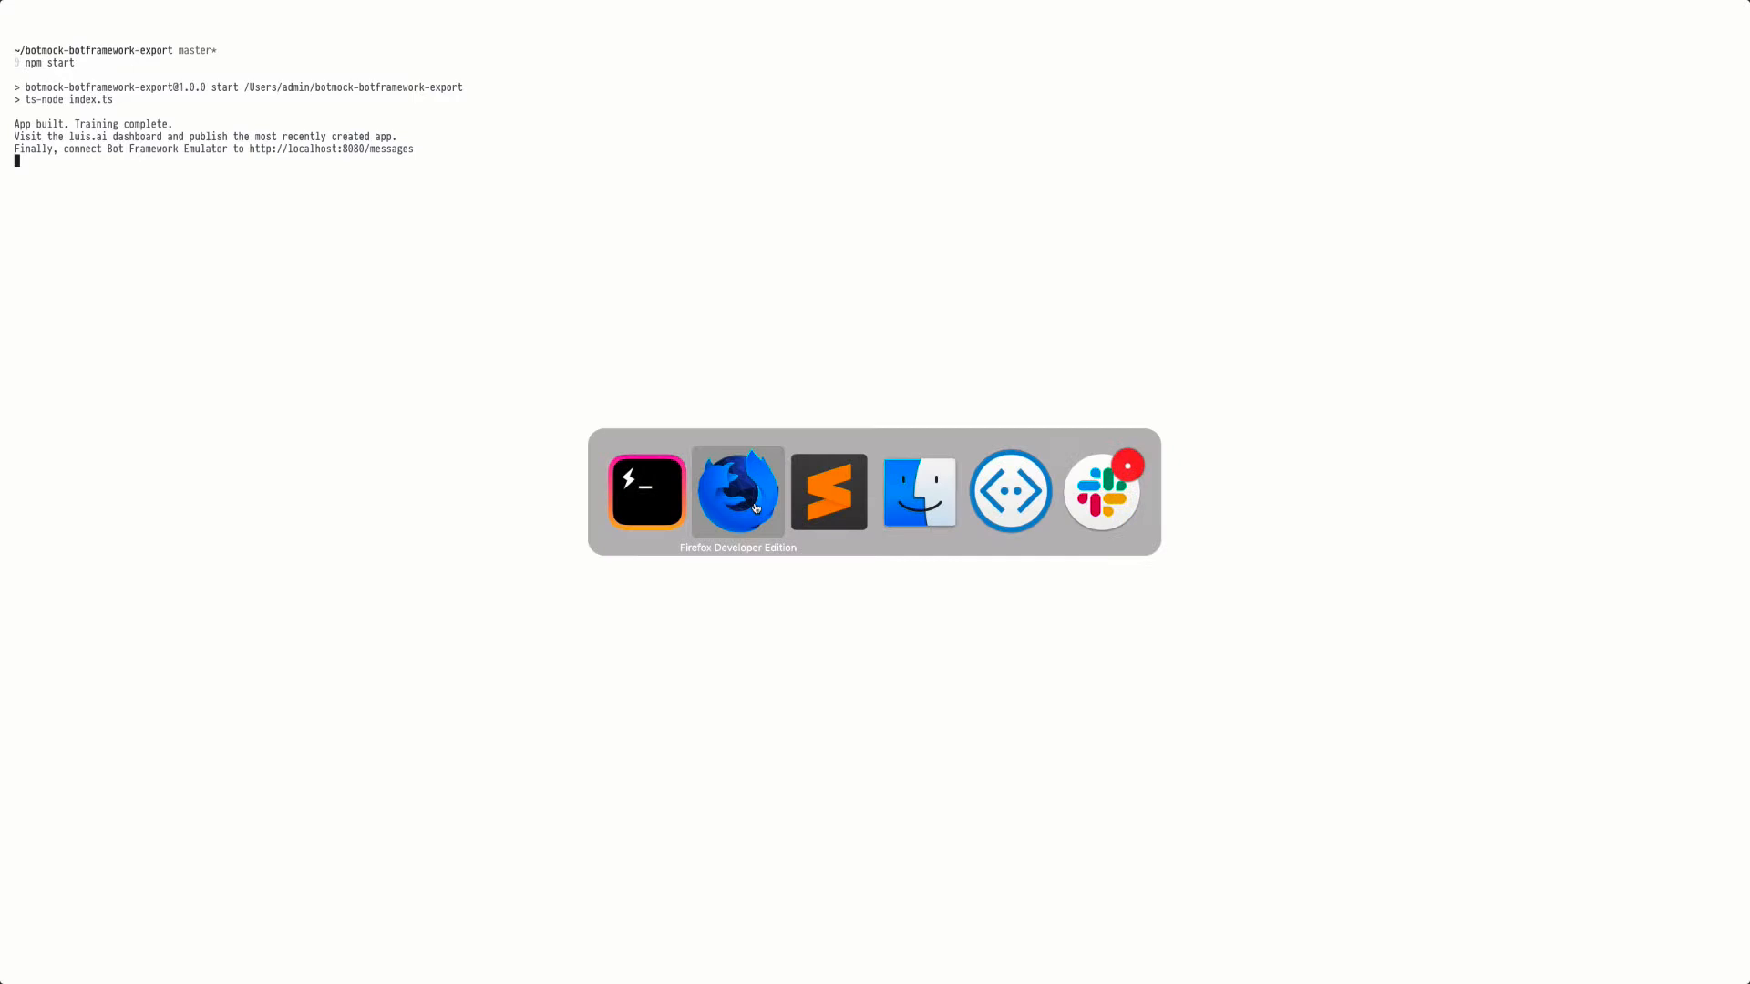
click(1010, 491)
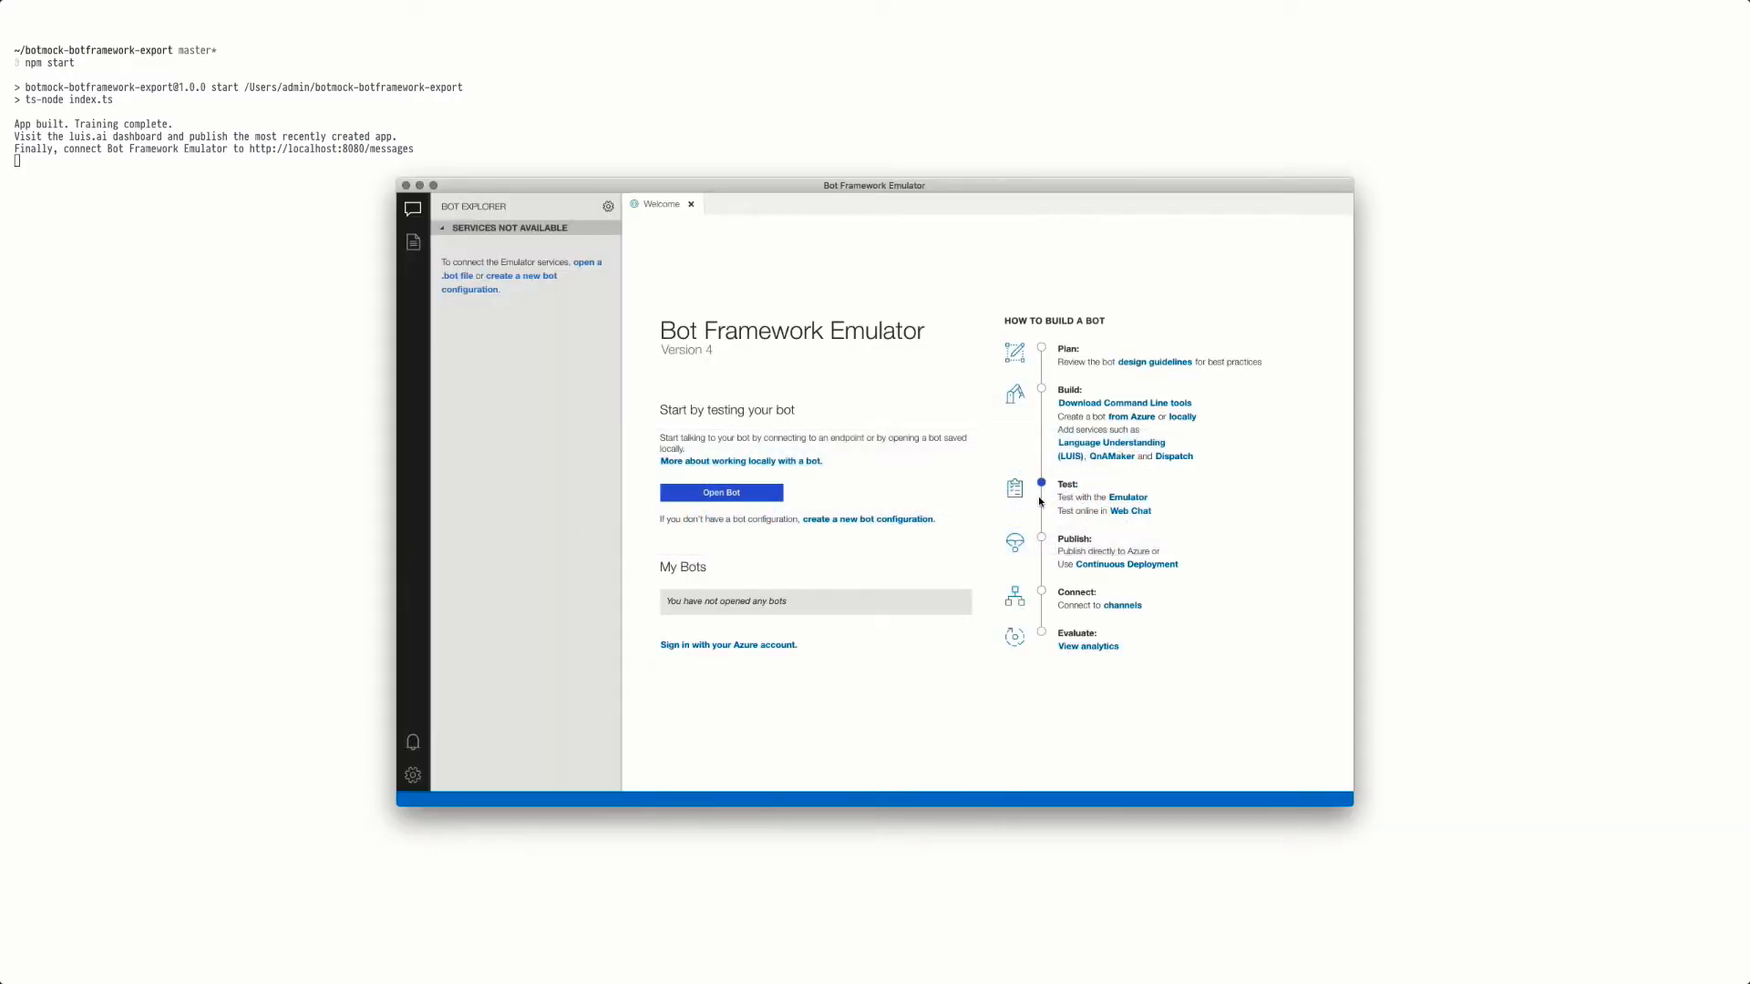
click(721, 492)
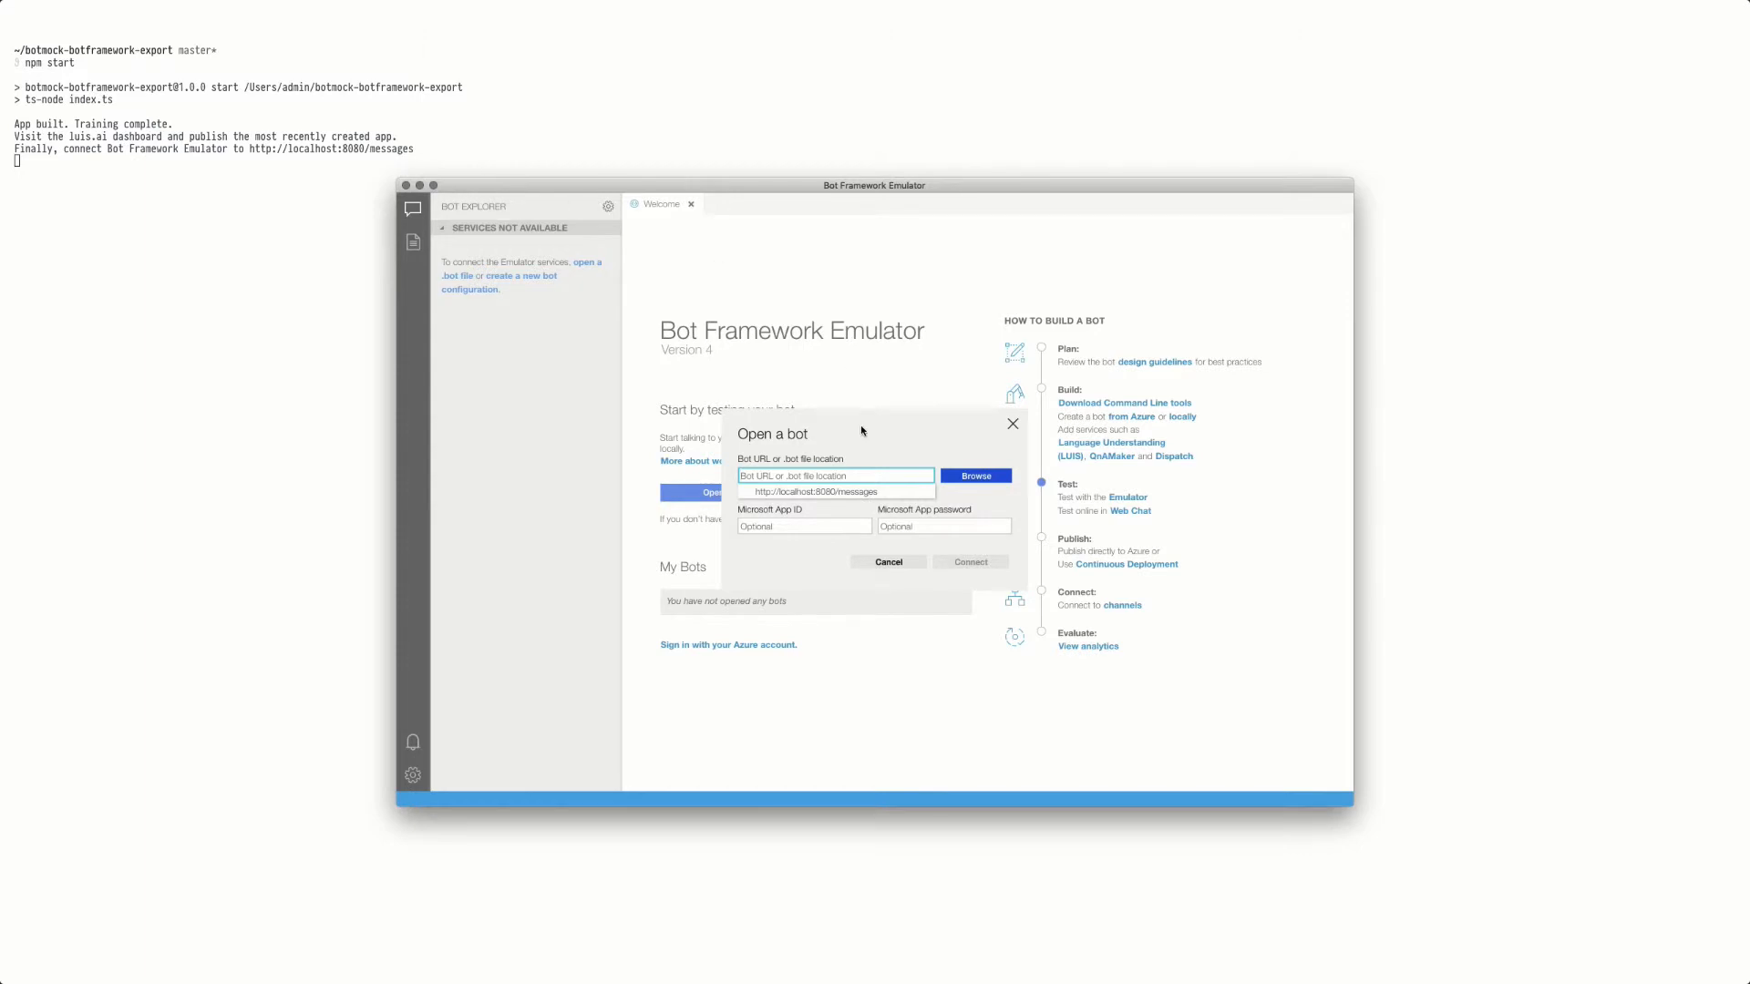
text(http://localhost:8080/messages)
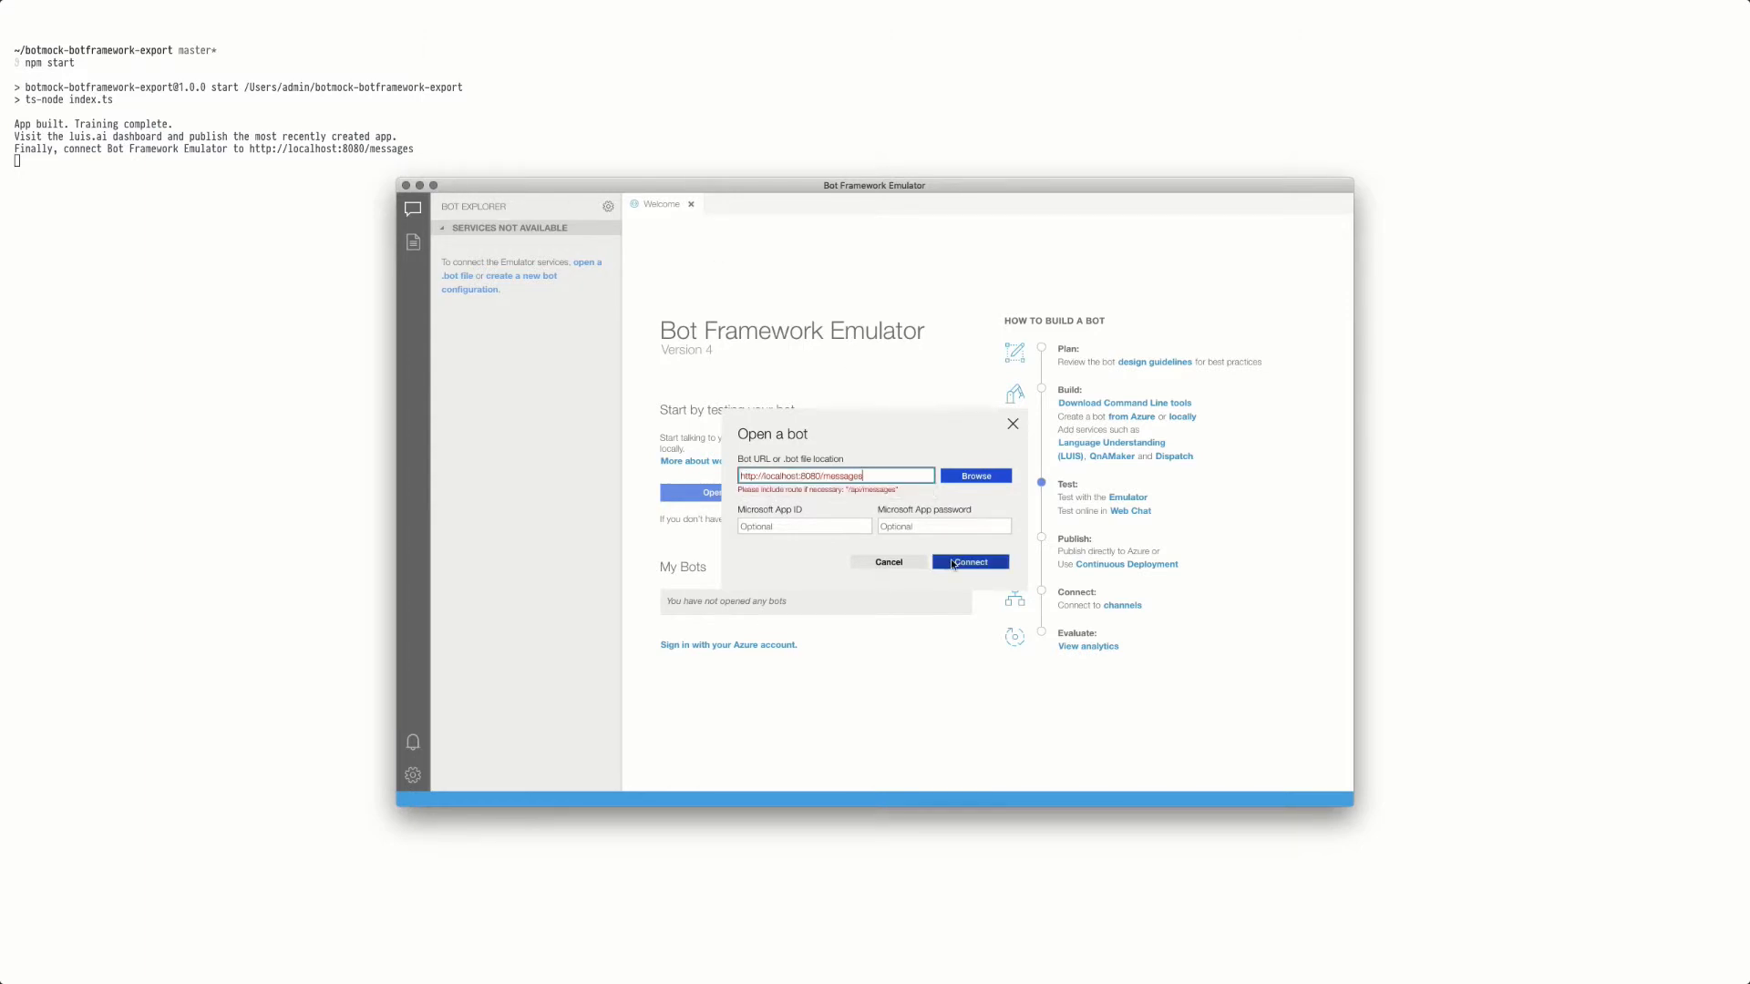
click(969, 561)
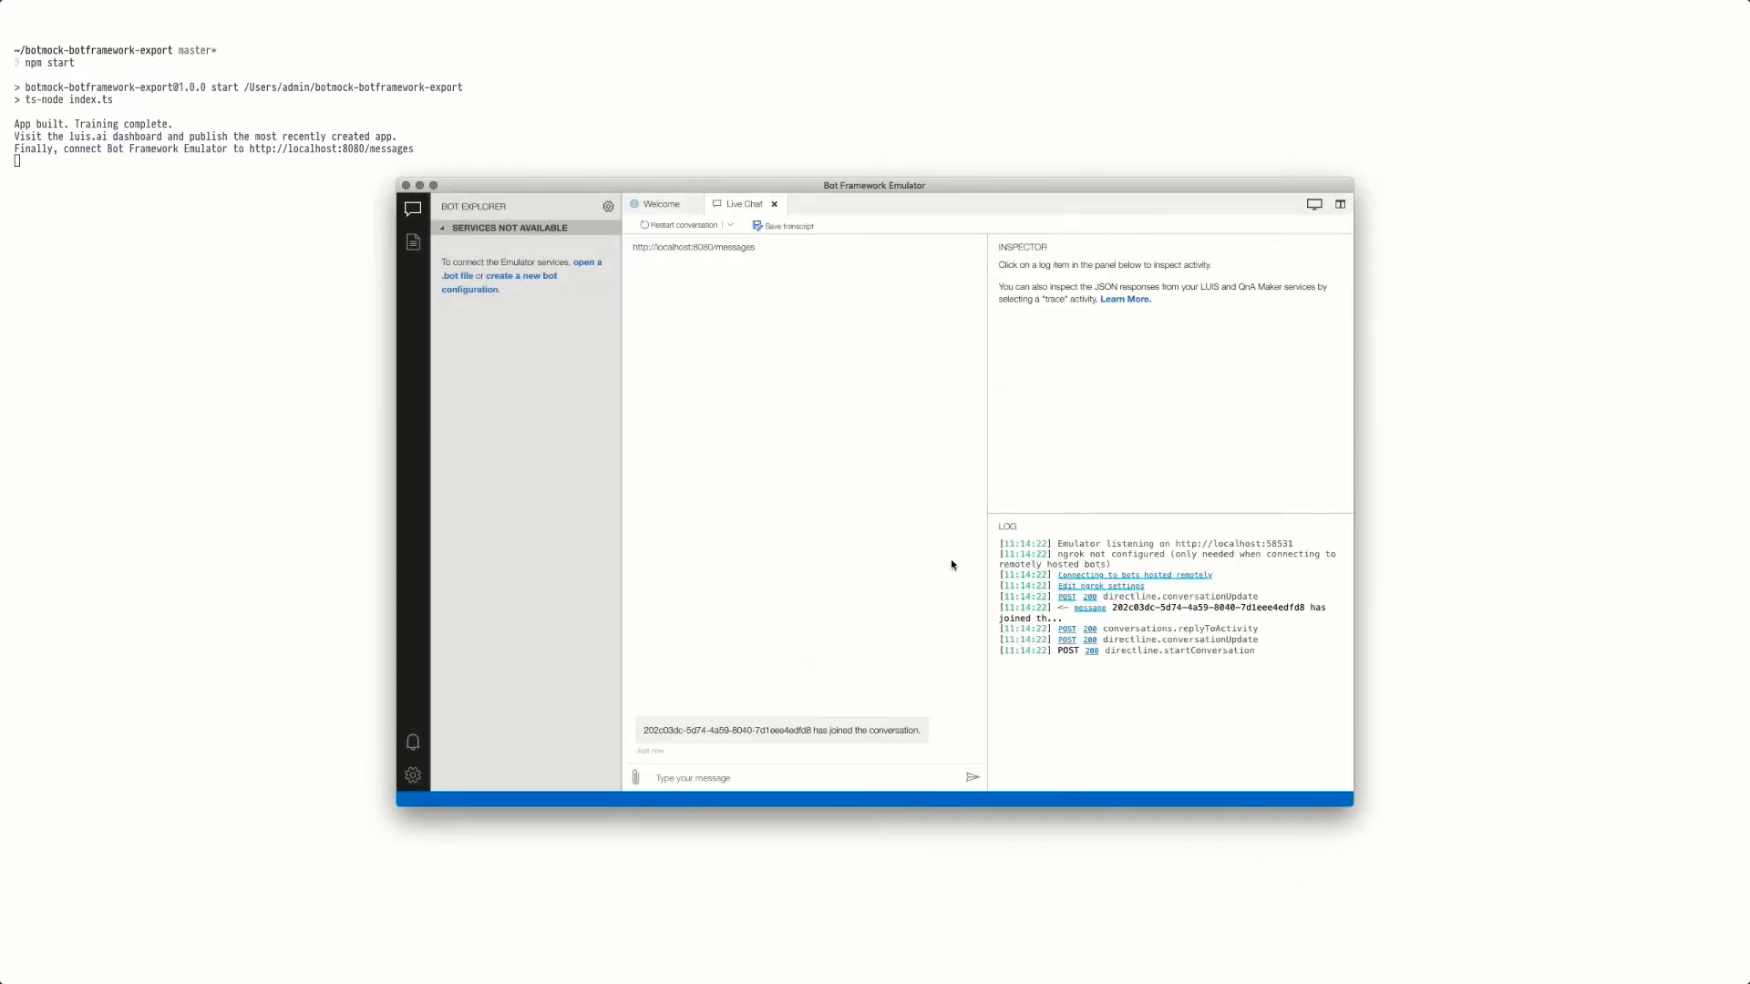
key(cmd+tab)
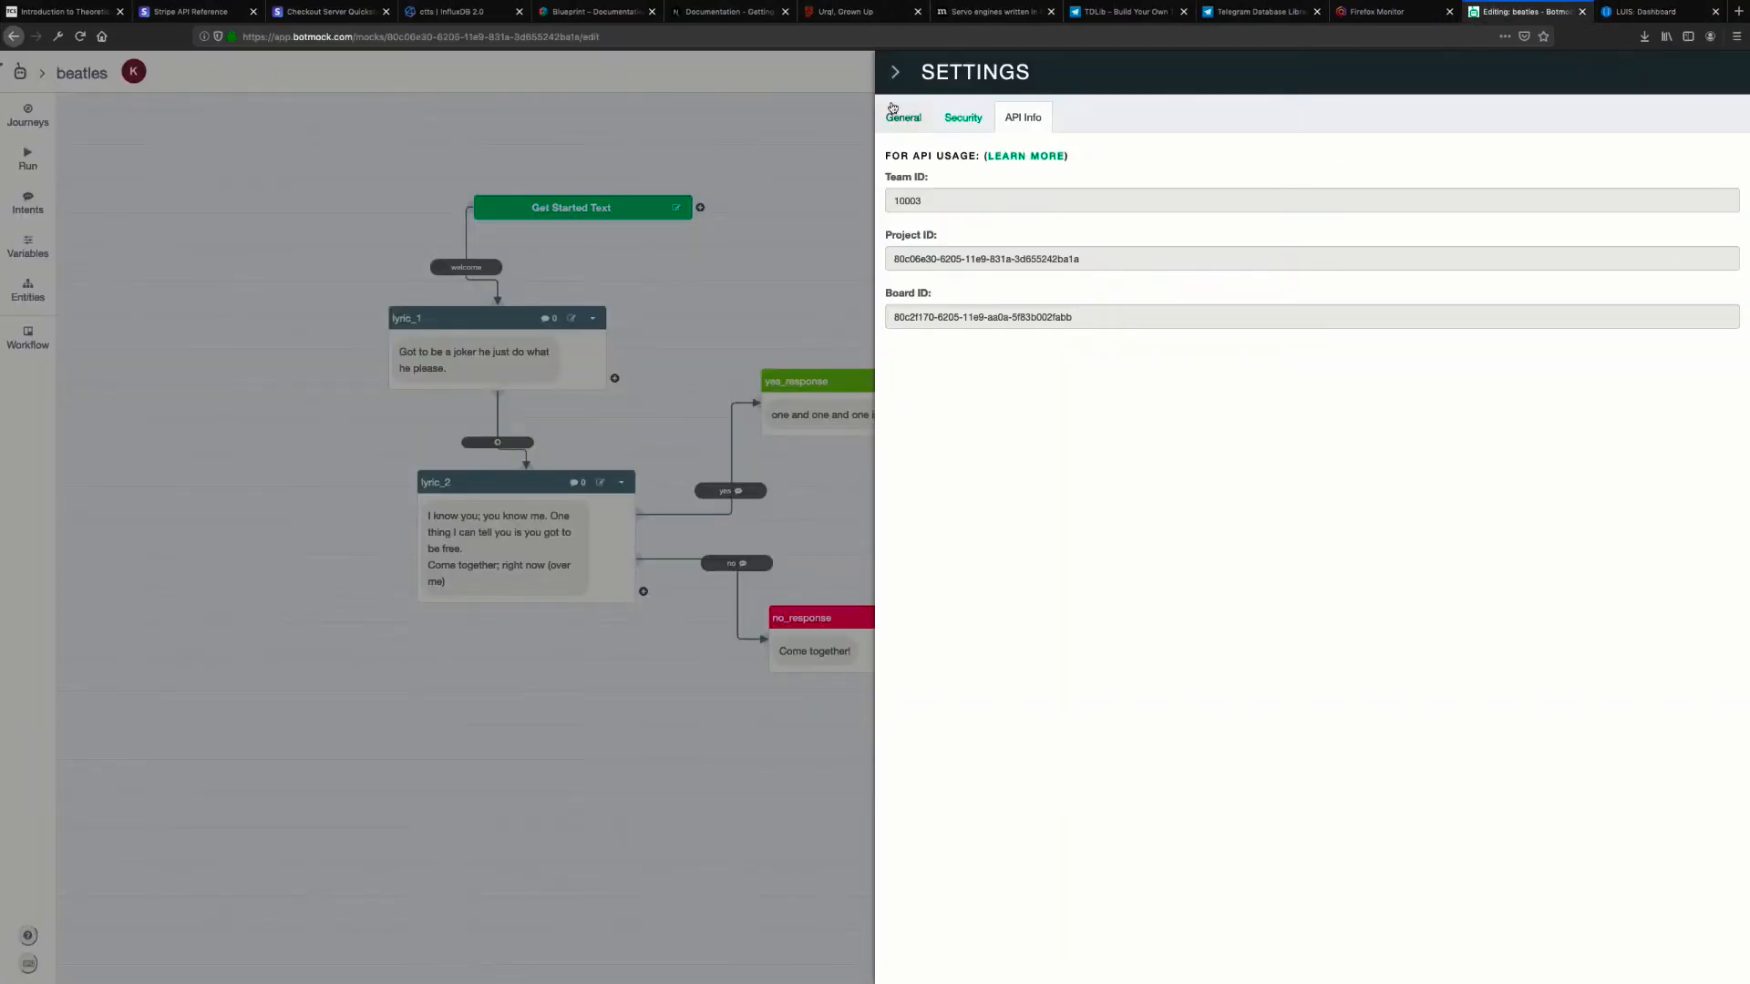
Step: Close Botmock's Settings panel and nudge the no_response block slightly lower
click(895, 71)
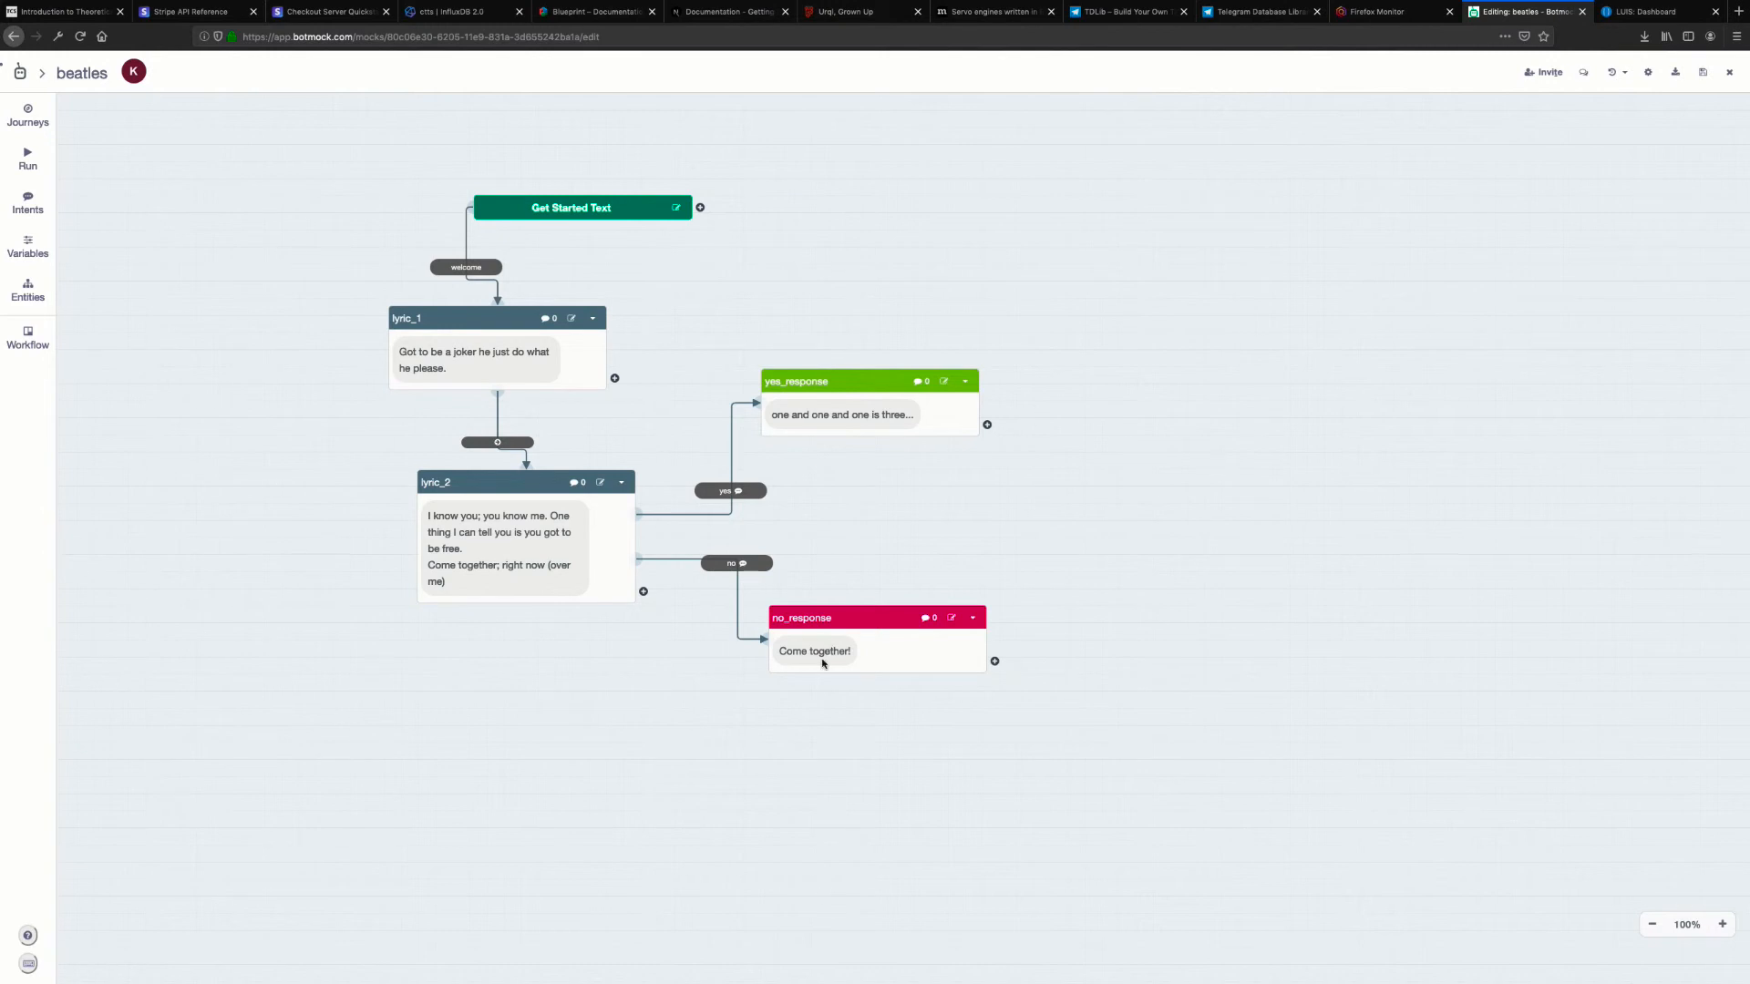
drag(801, 617, 801, 640)
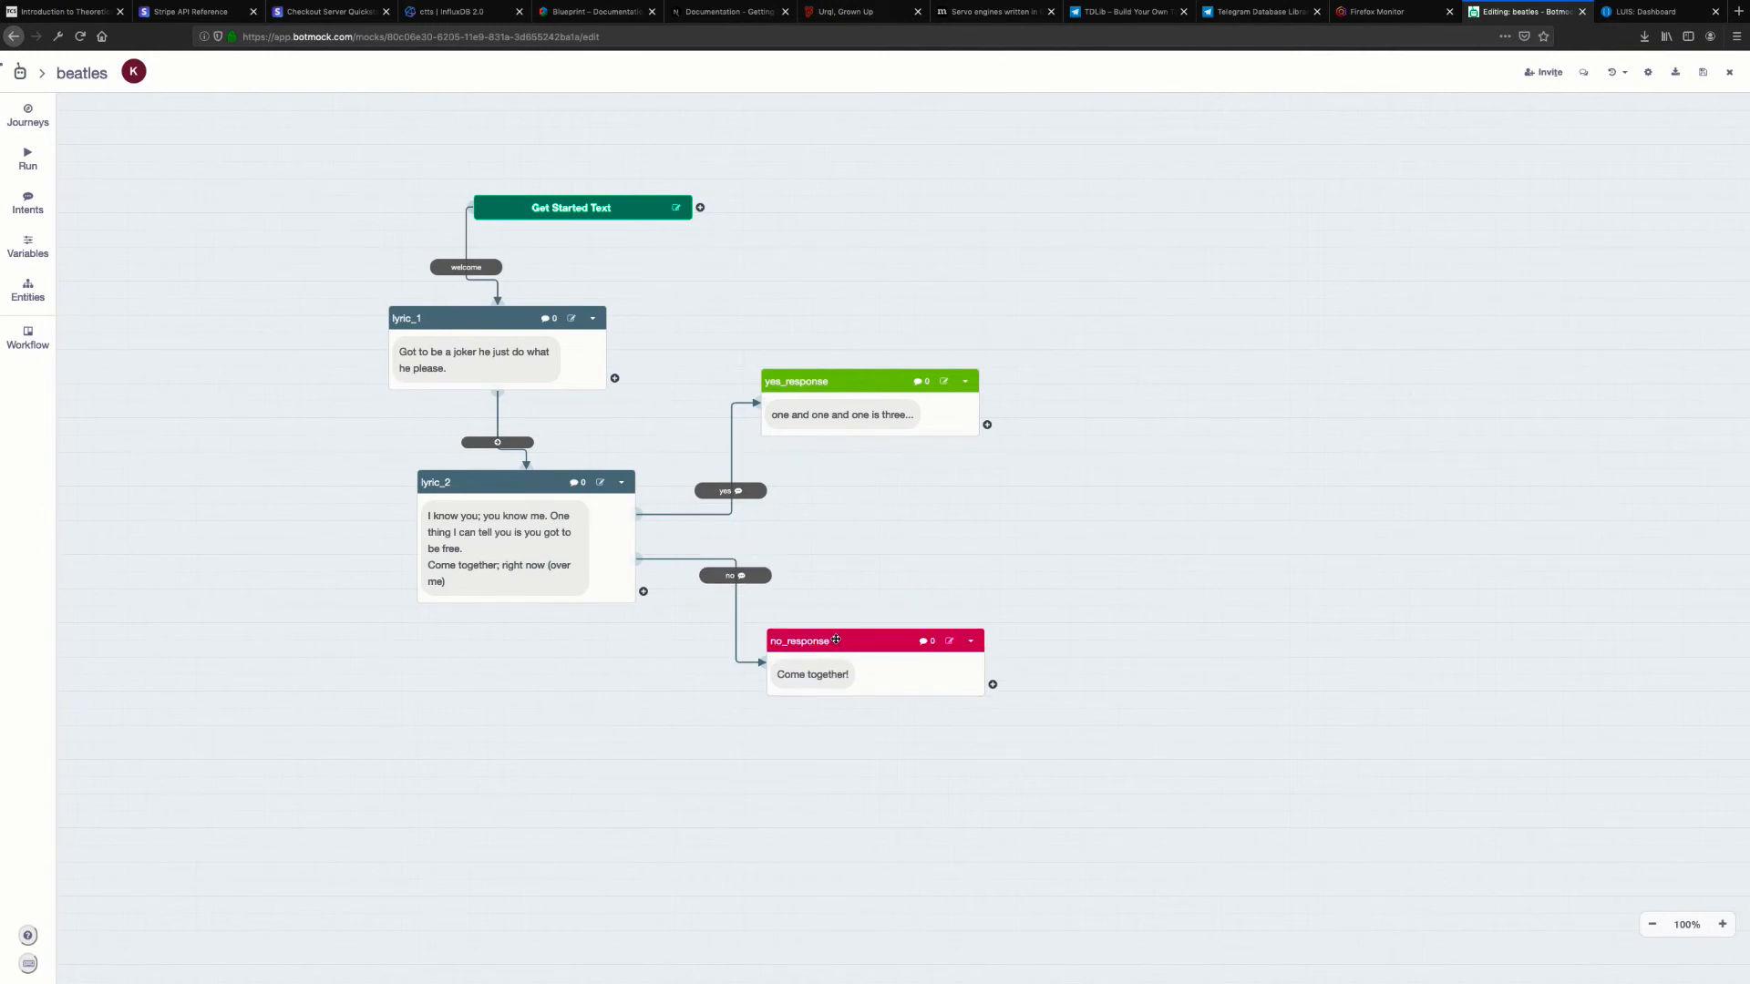